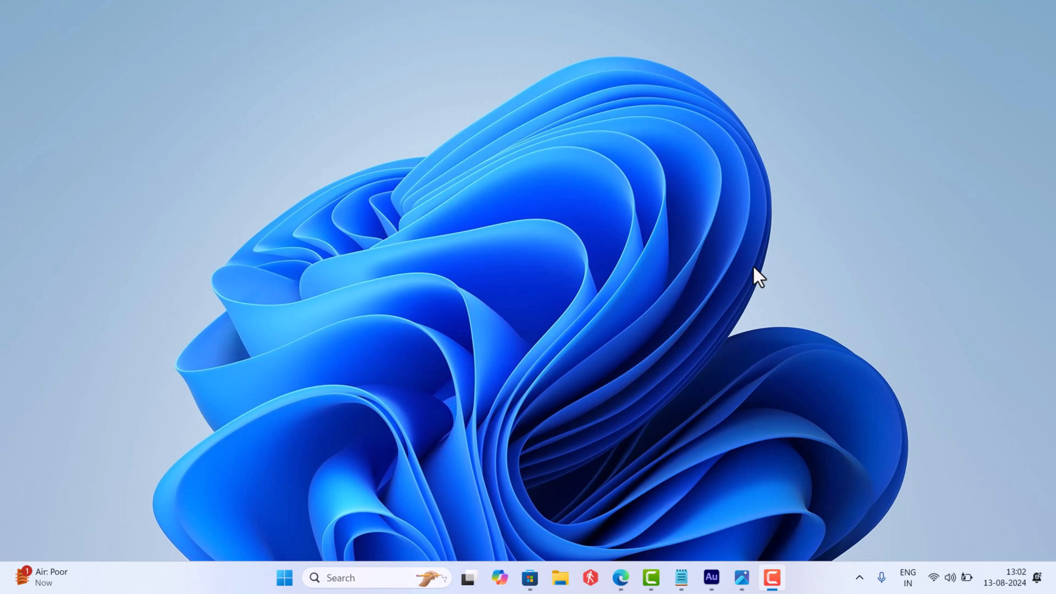
{"action": "mouse_move", "coordinate": [723, 425]}
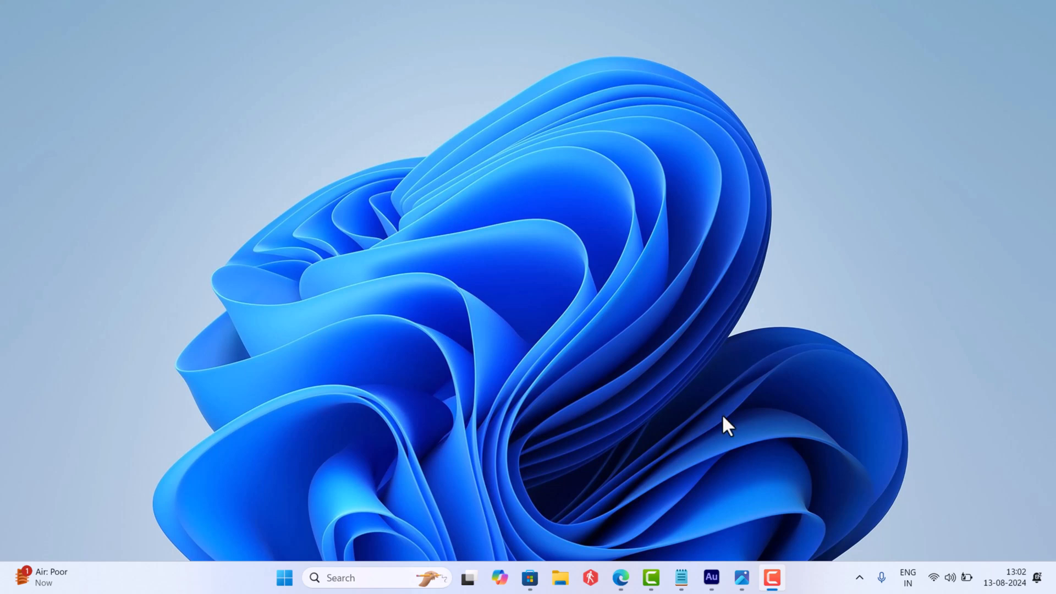
Open the screenshot of the 0xC004F074 Windows 10 Pro activation error in Photos
{"action": "left_click", "coordinate": [740, 578]}
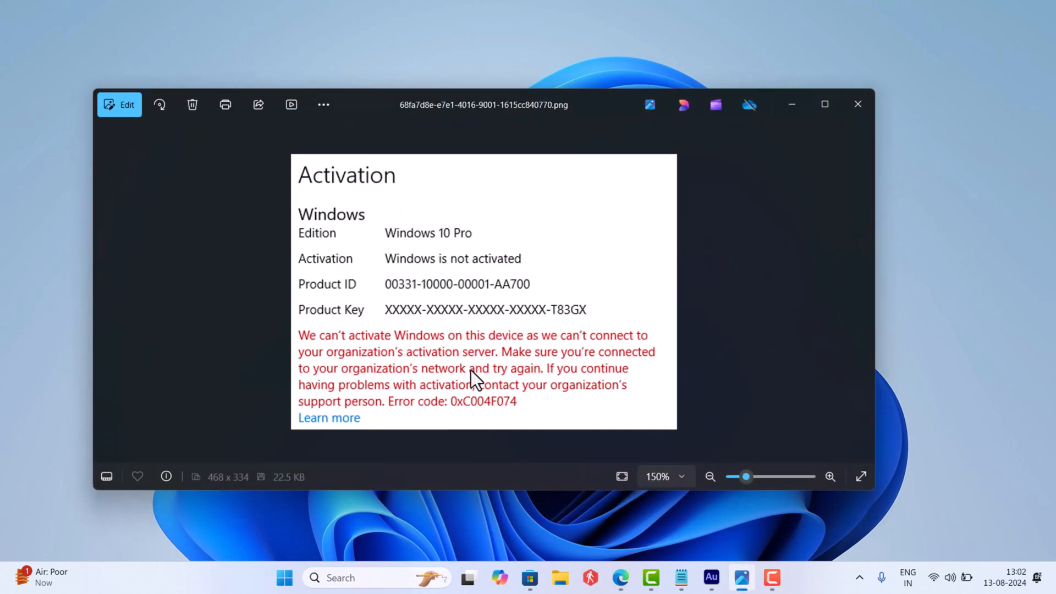
{"action": "mouse_move", "coordinate": [704, 390]}
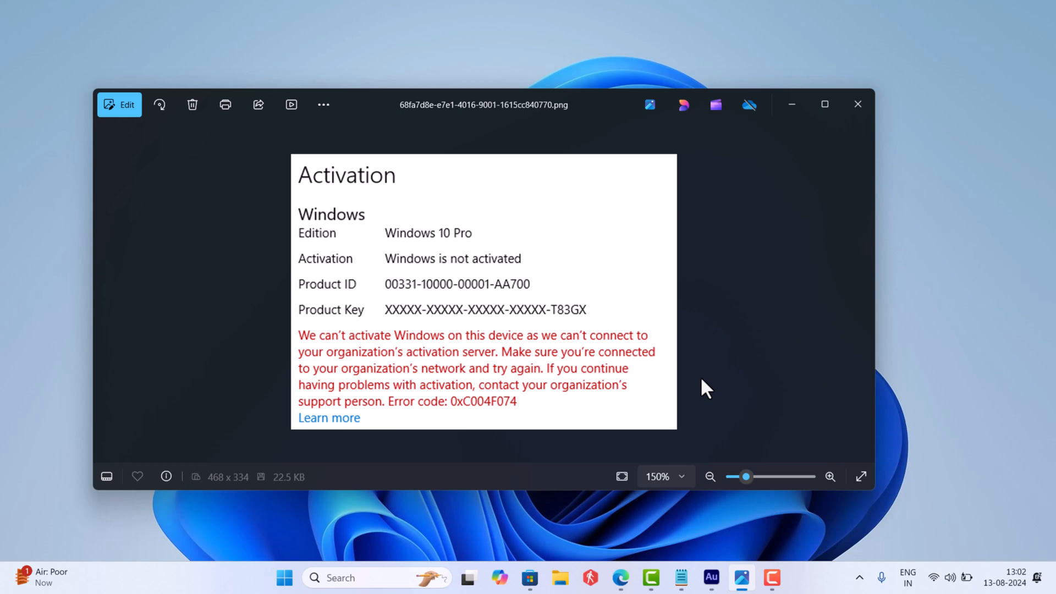
Close the Photos window showing the activation error screenshot
{"action": "left_click", "coordinate": [856, 104]}
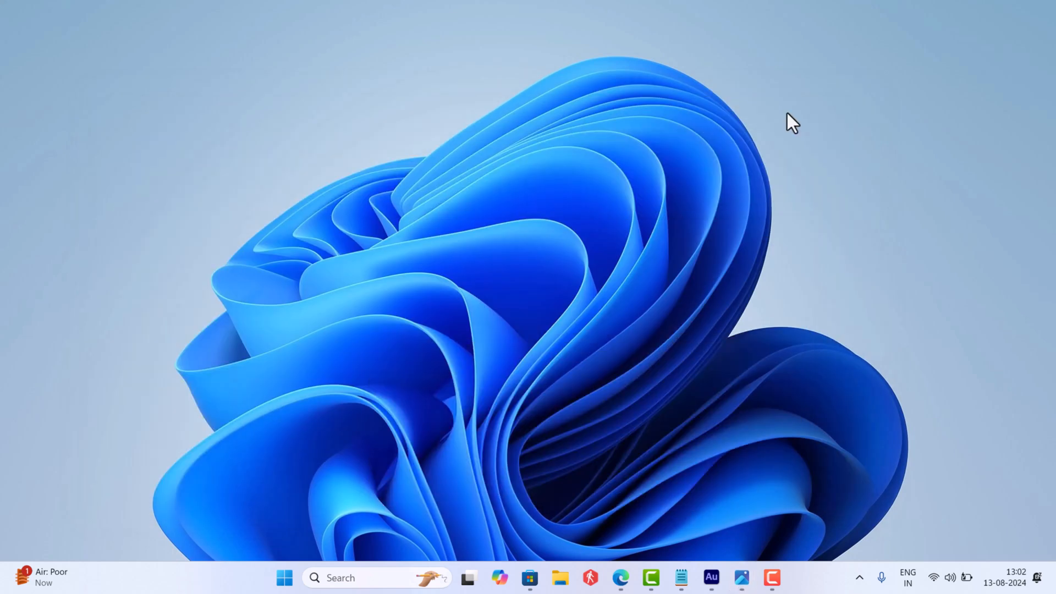
{"action": "mouse_move", "coordinate": [492, 87]}
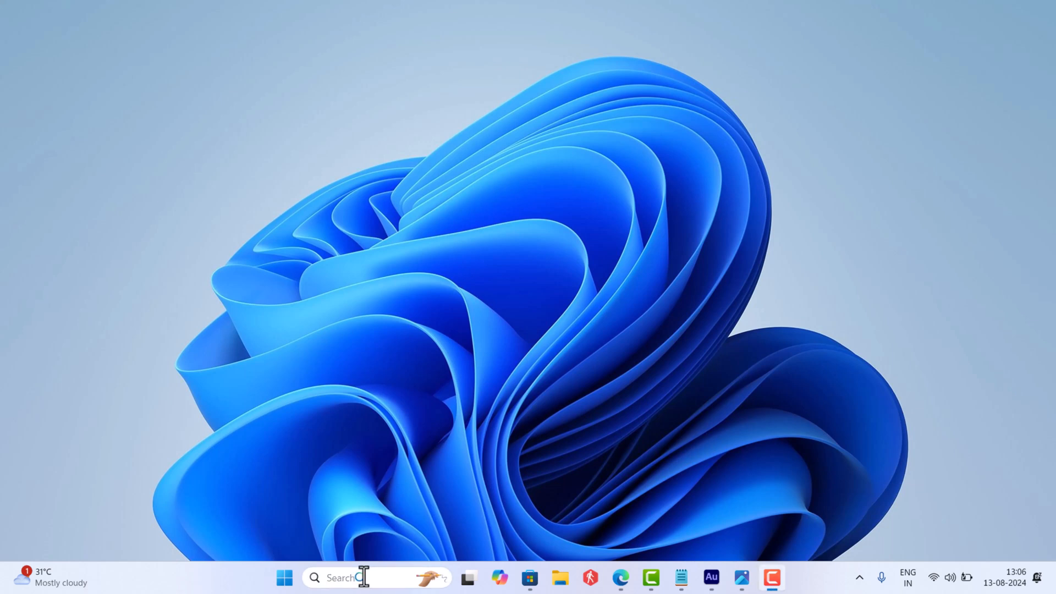
Search for cmd and run Command Prompt as administrator, approving the UAC prompt
{"action": "type", "text": "cmd"}
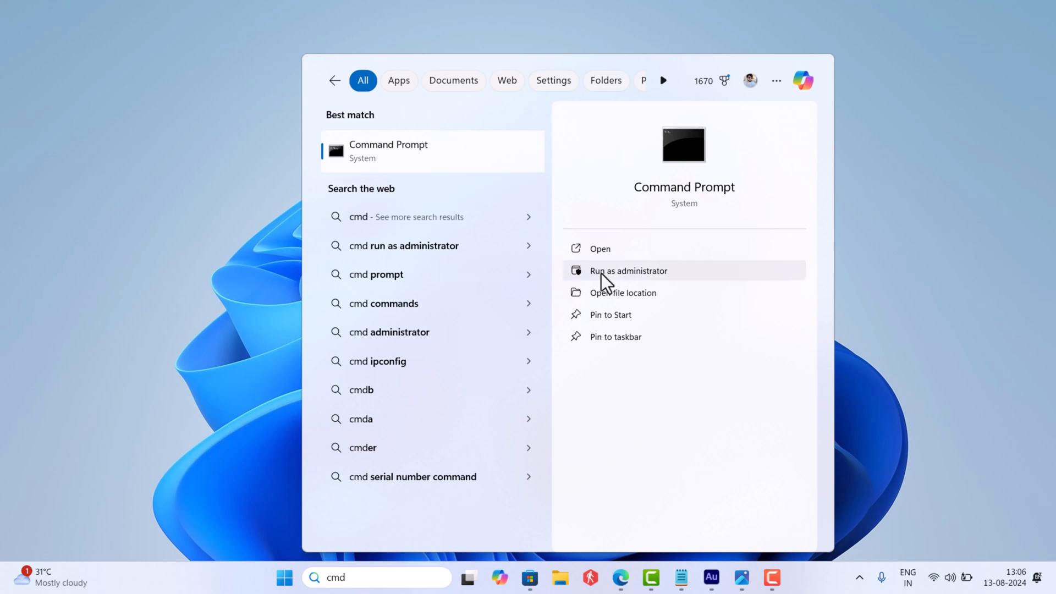
{"action": "left_click", "coordinate": [627, 270]}
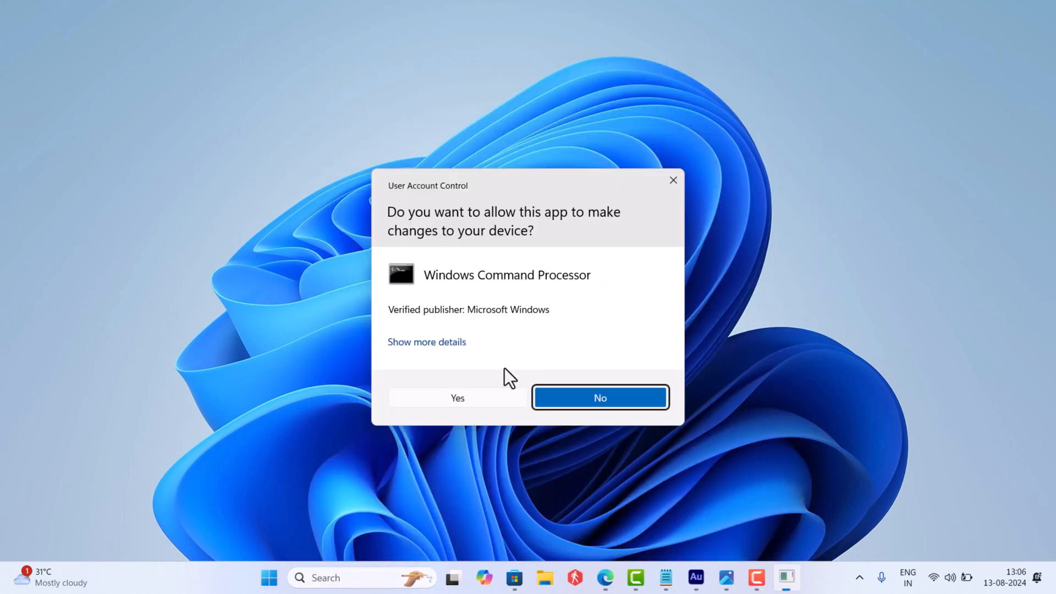
{"action": "mouse_move", "coordinate": [482, 407]}
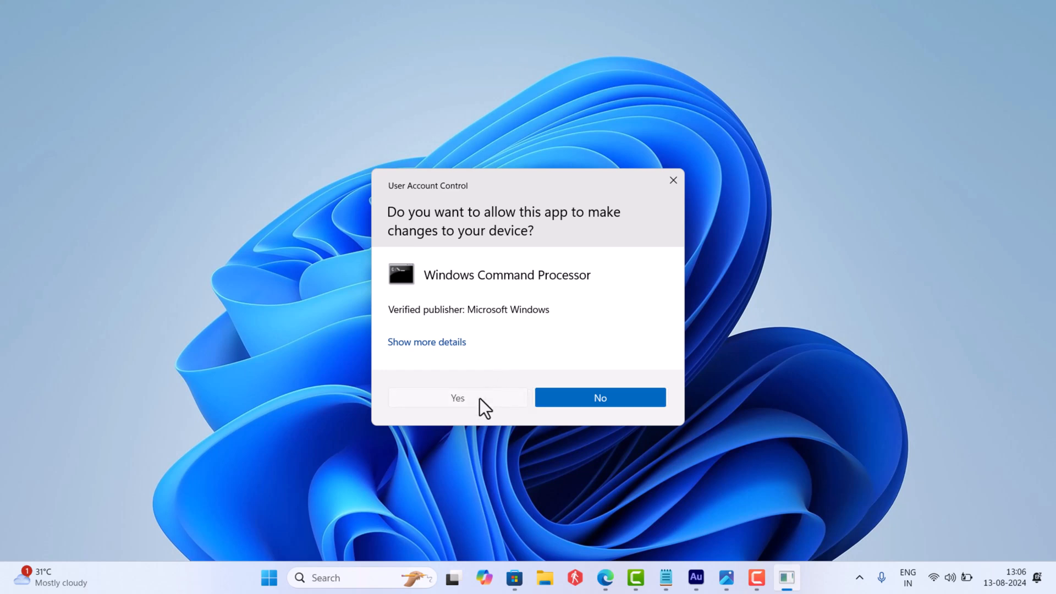
{"action": "left_click", "coordinate": [458, 397]}
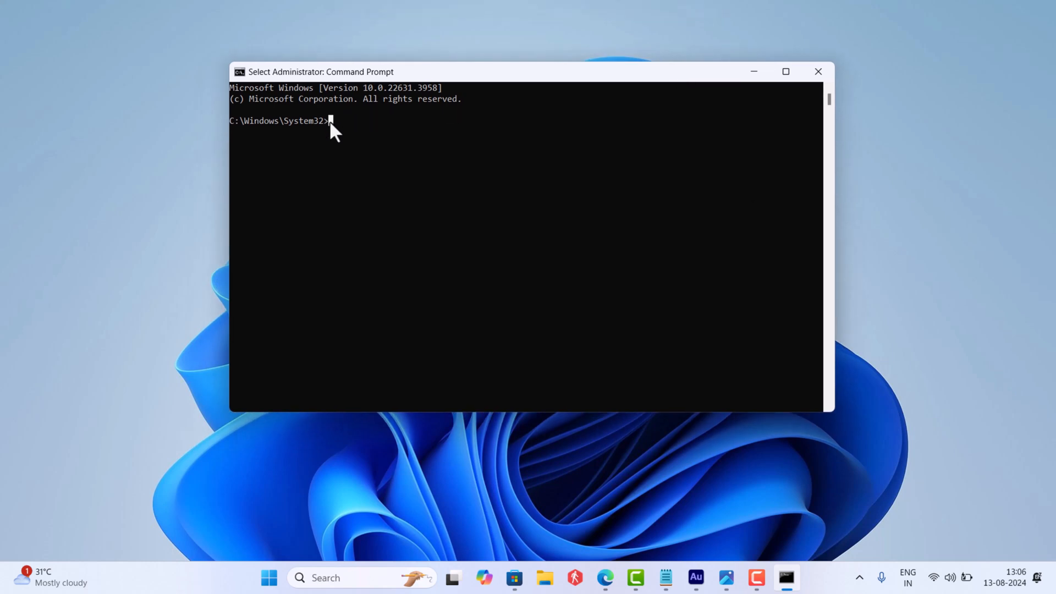
Run slmgr /skms kms8.msguides.com and dismiss the confirmation
{"action": "type", "text": "slmgr /skms kms8.msguides.com"}
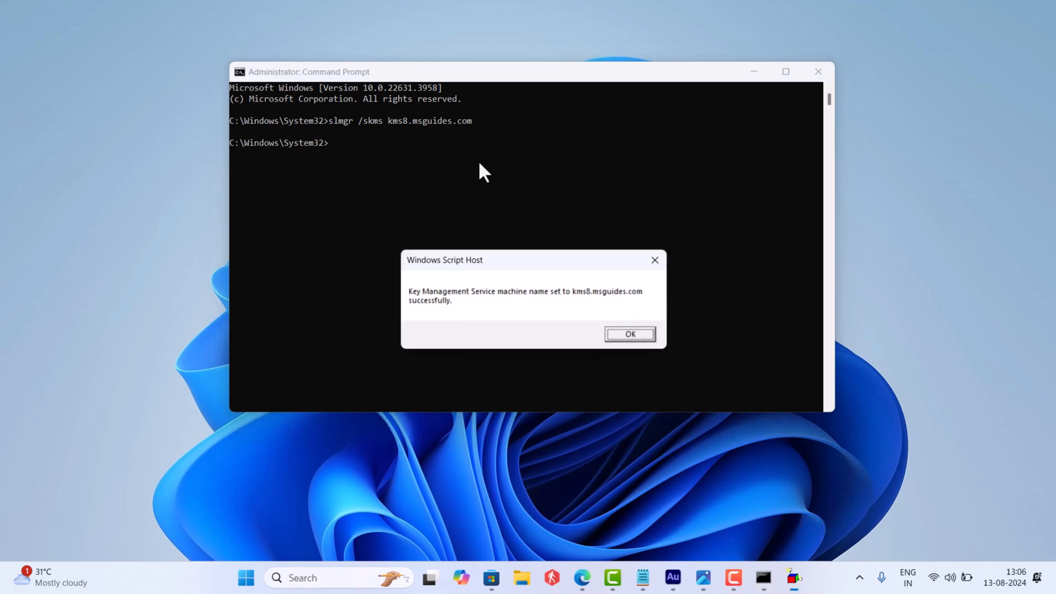
{"action": "mouse_move", "coordinate": [564, 330]}
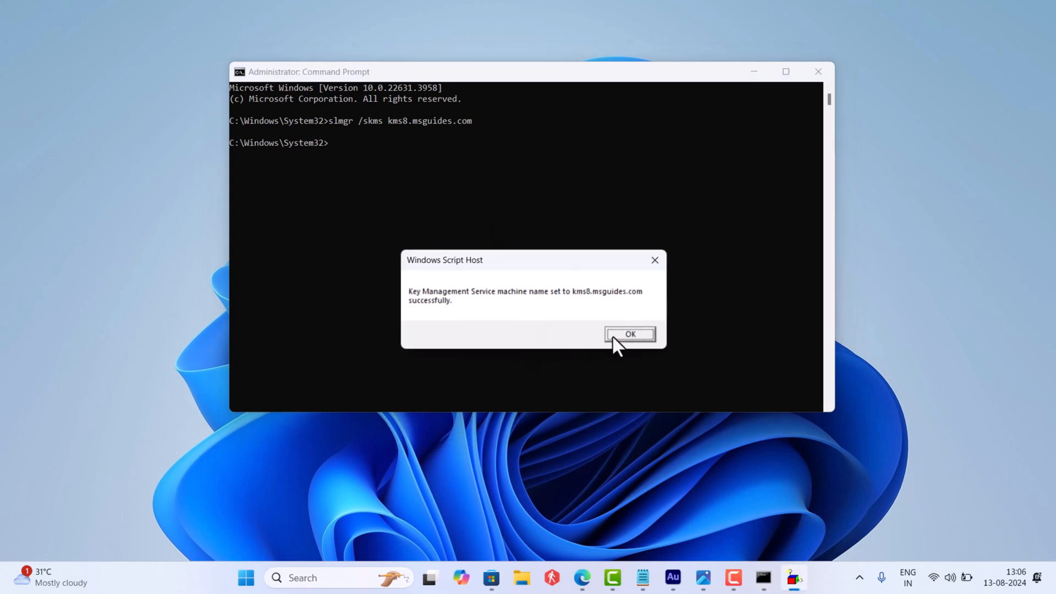
{"action": "left_click", "coordinate": [629, 333]}
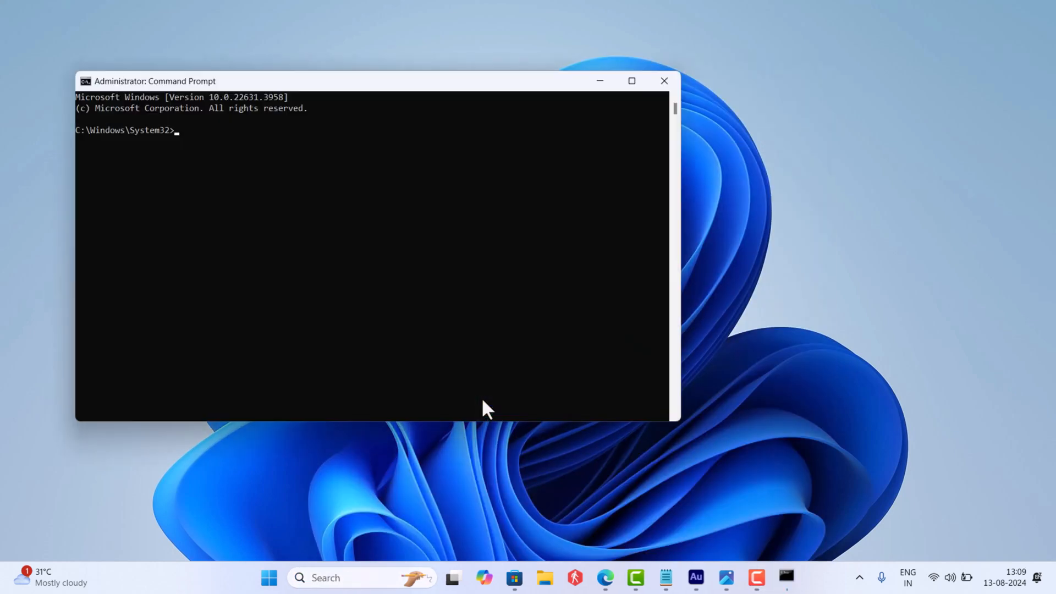
Run slmgr /ato to activate Windows Professional
{"action": "type", "text": "slmgr /ato"}
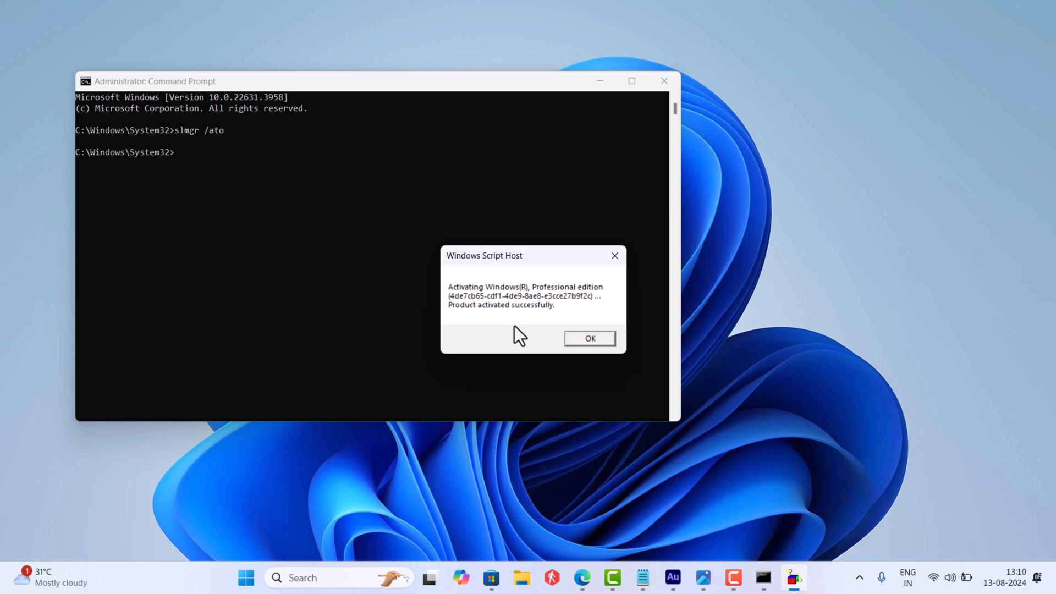
{"action": "mouse_move", "coordinate": [598, 356]}
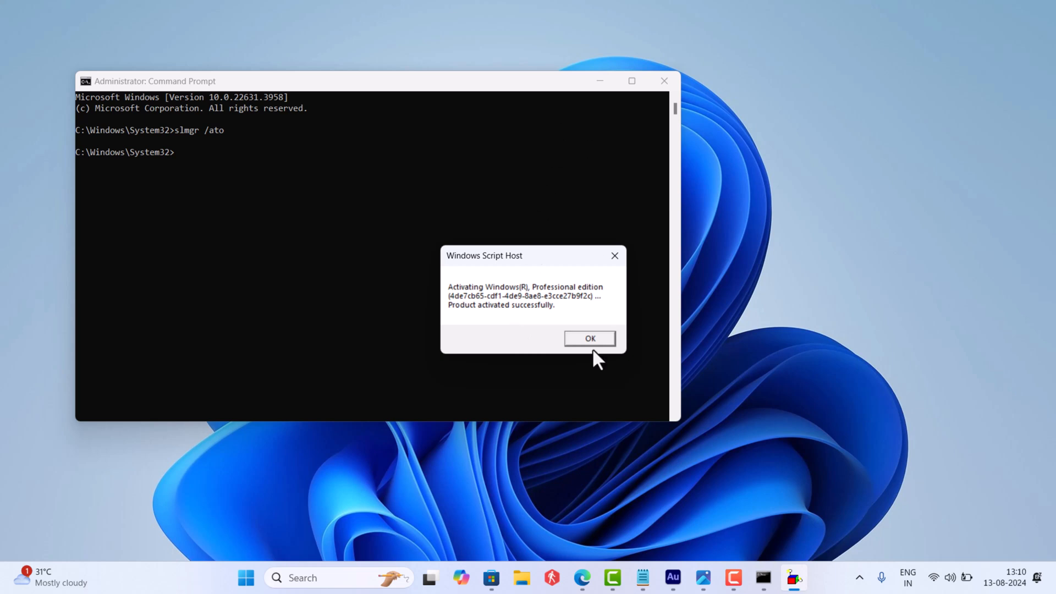